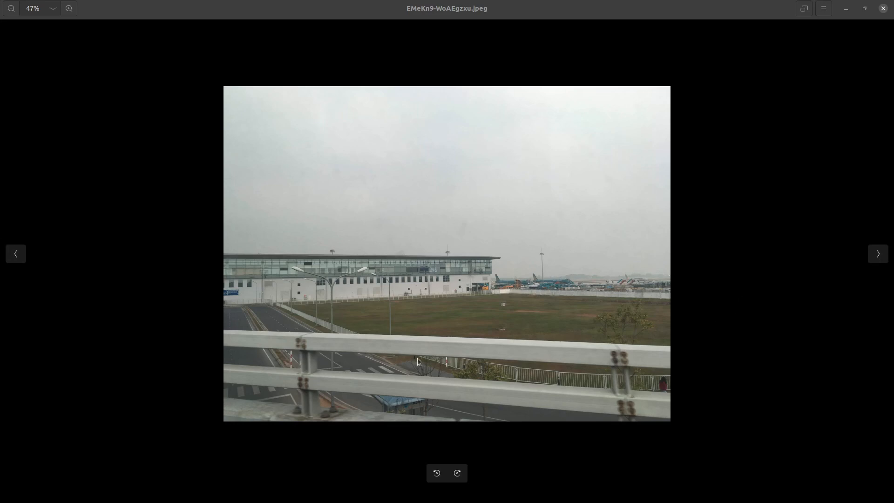
mouse_move(479, 397)
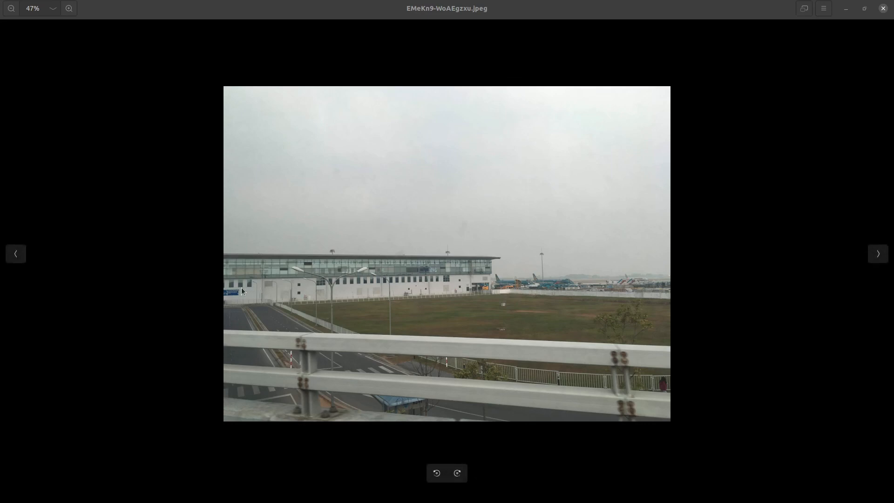
mouse_move(479, 281)
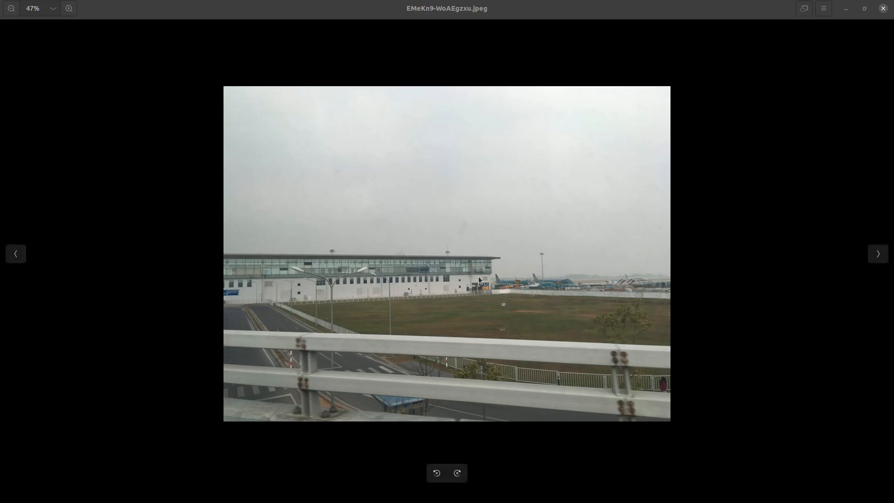
mouse_move(624, 279)
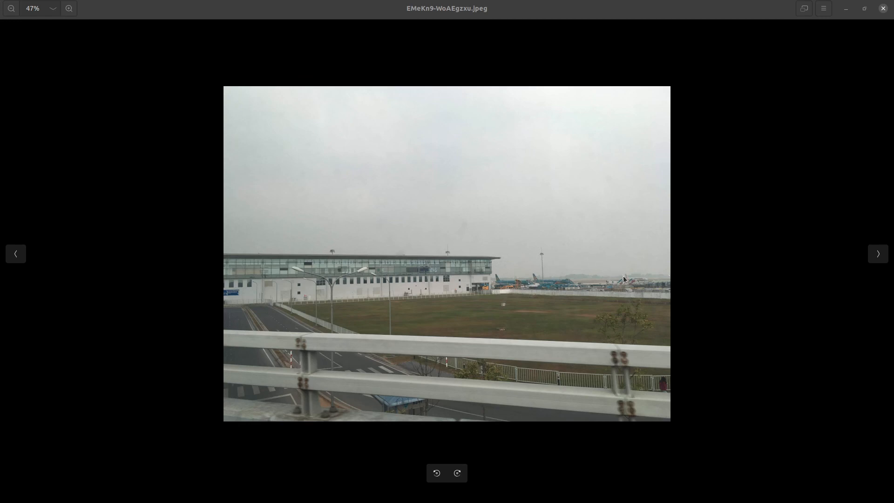
mouse_move(497, 304)
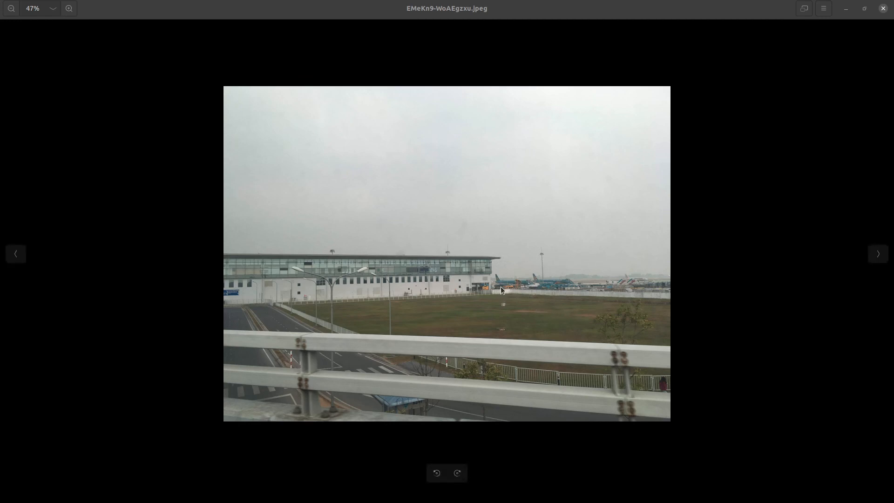
Magnify the parked jets near the terminal, then pan toward the distant taxiing airliner.
click(69, 8)
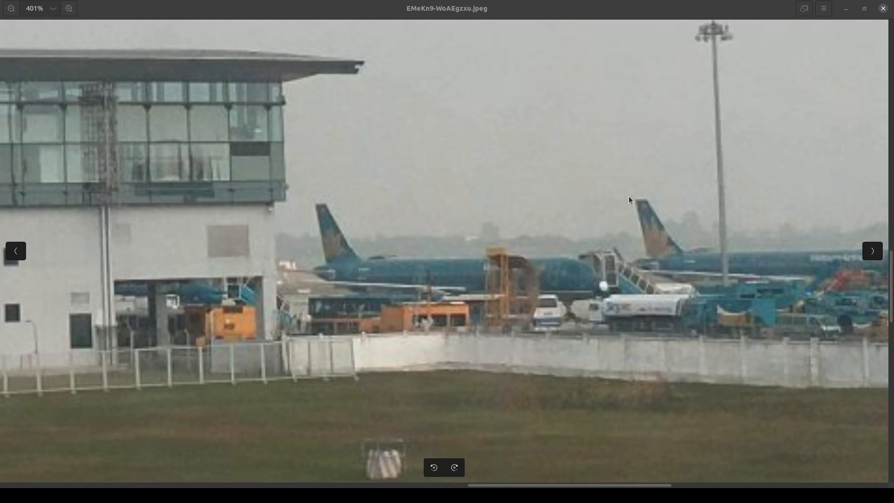
mouse_move(657, 246)
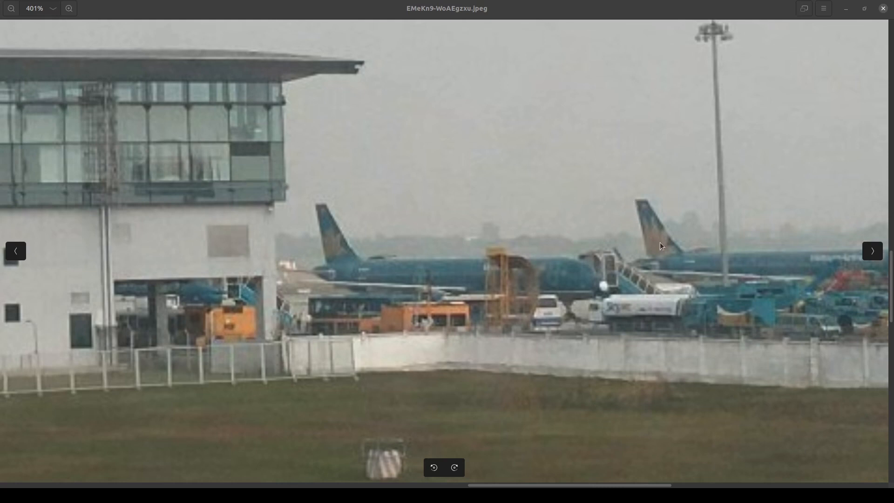
mouse_move(666, 252)
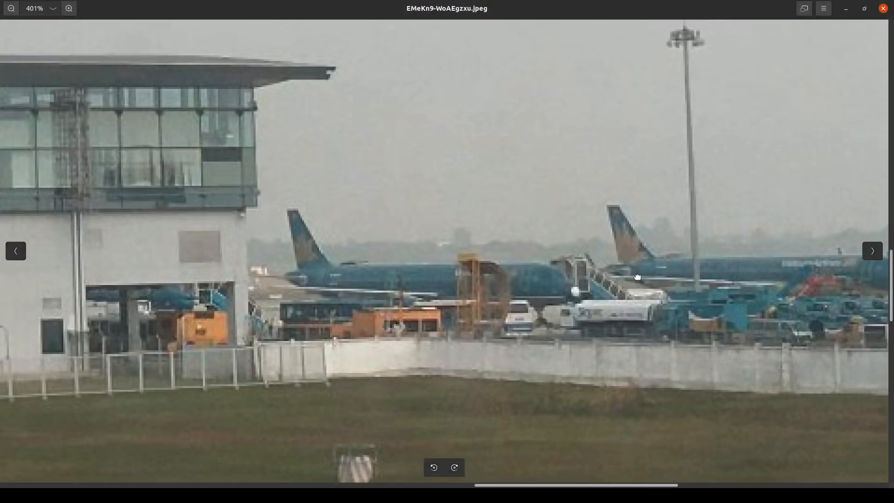
drag(636, 278, 554, 295)
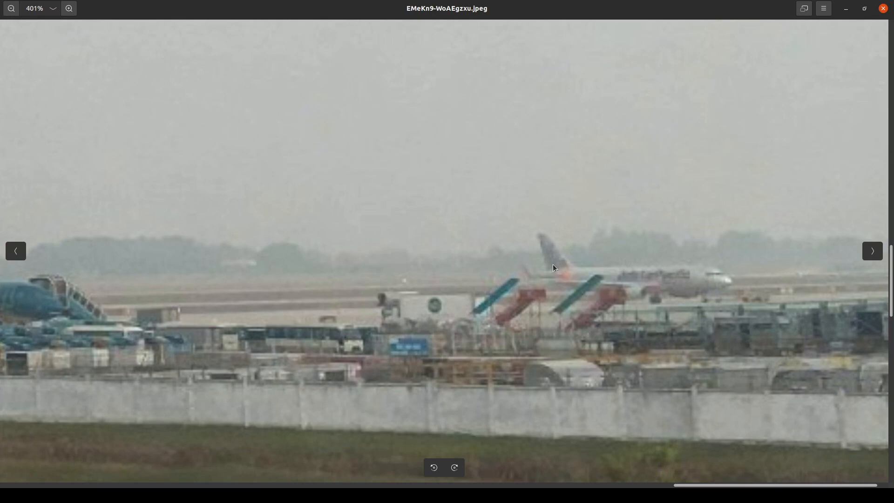
mouse_move(616, 293)
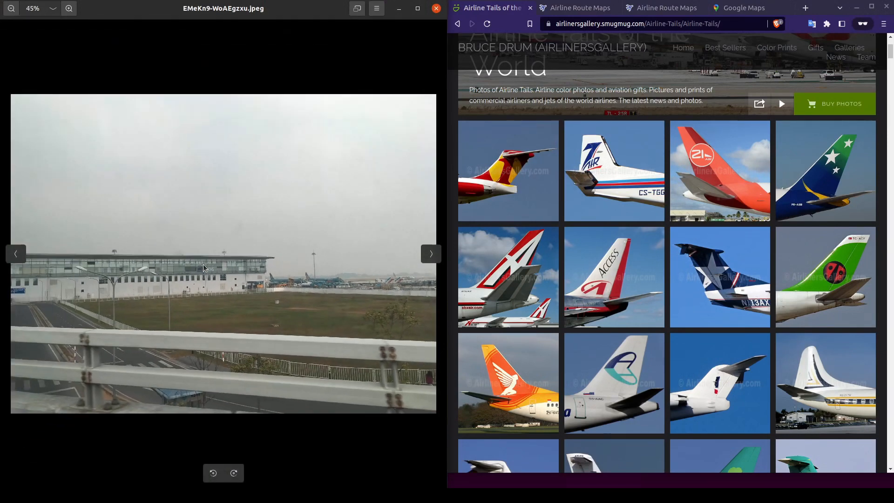
mouse_move(209, 246)
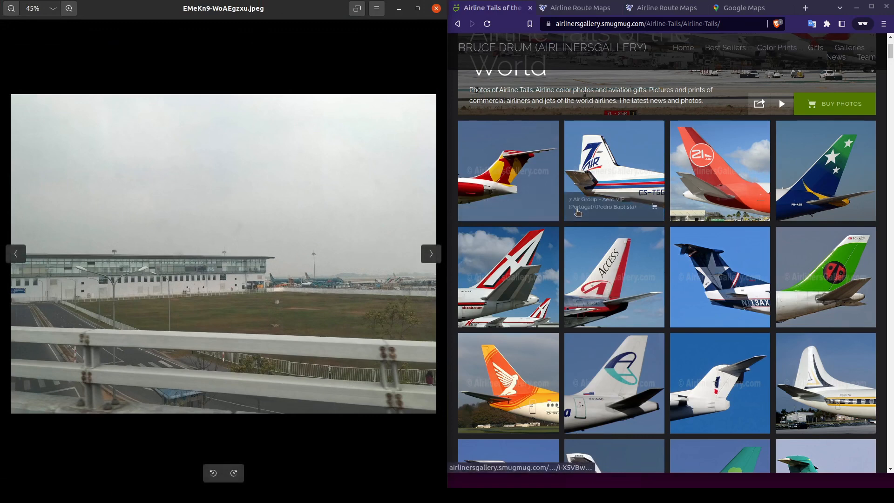
Scroll the Airline Tails gallery down to the jetBlue tail designs.
scroll(down, 3)
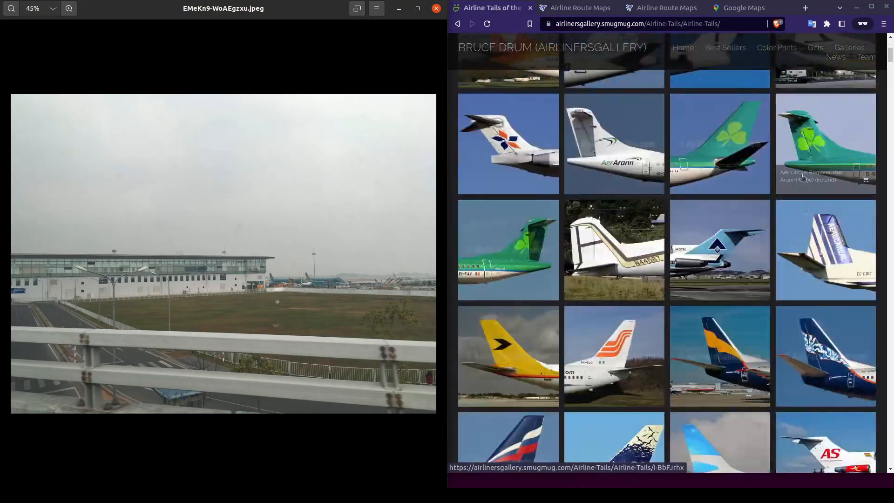
scroll(down, 3)
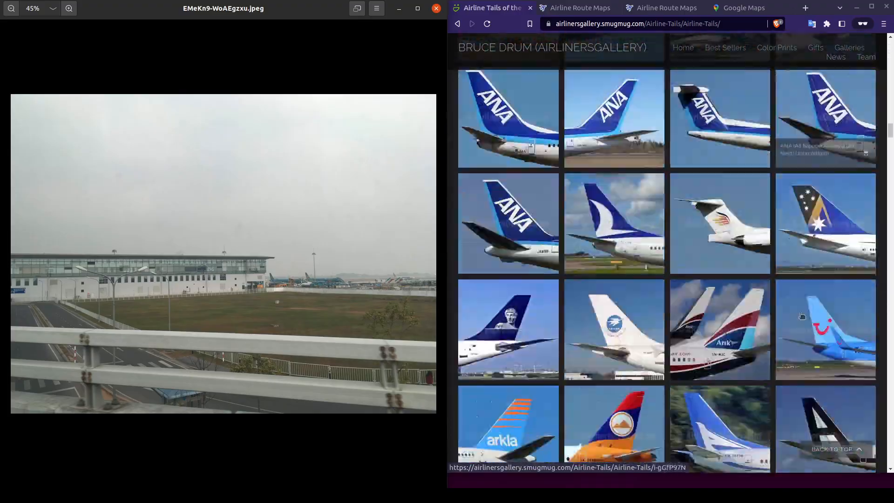
scroll(down, 3)
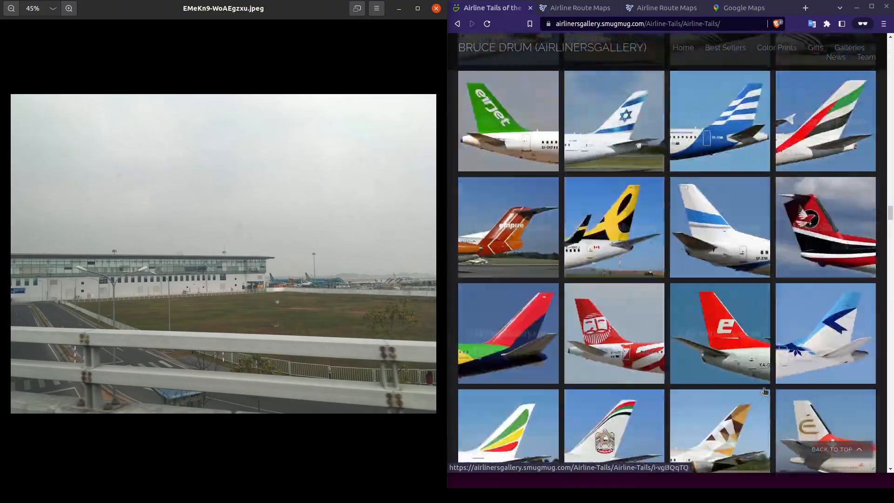
scroll(down, 3)
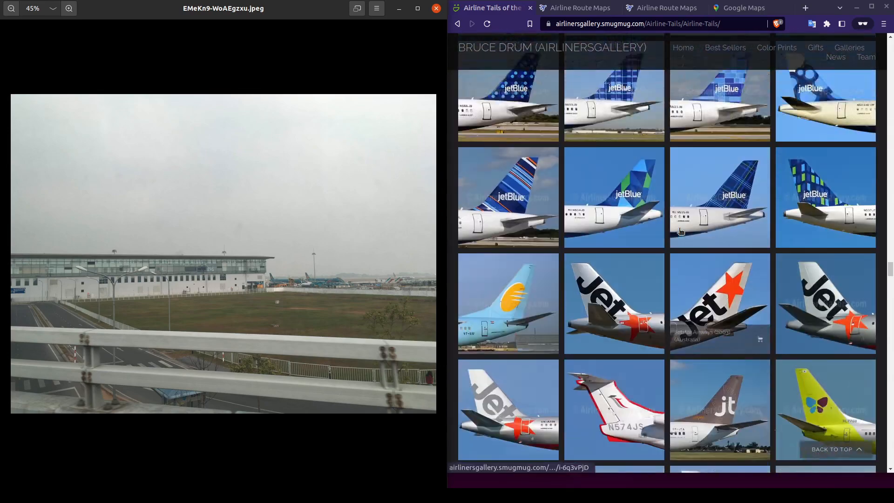
scroll(down, 3)
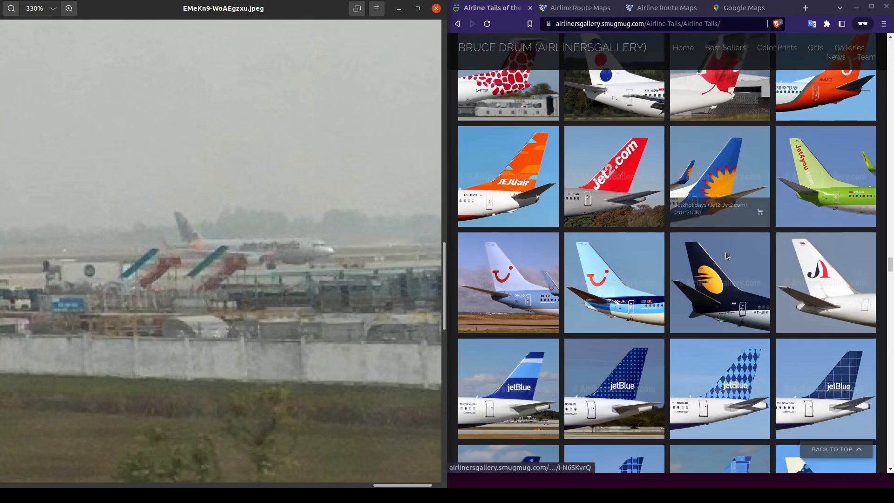
Scroll further to the Jetstar tails for comparison with the taxiing airliner.
scroll(down, 3)
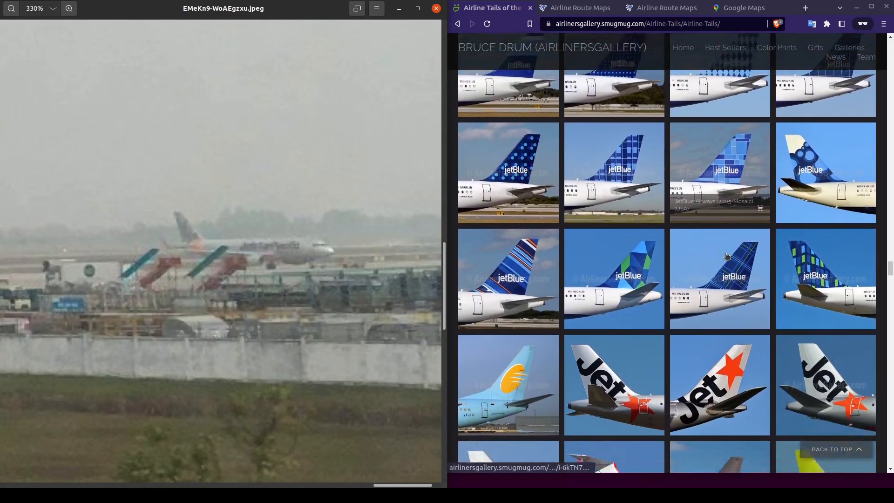
scroll(down, 3)
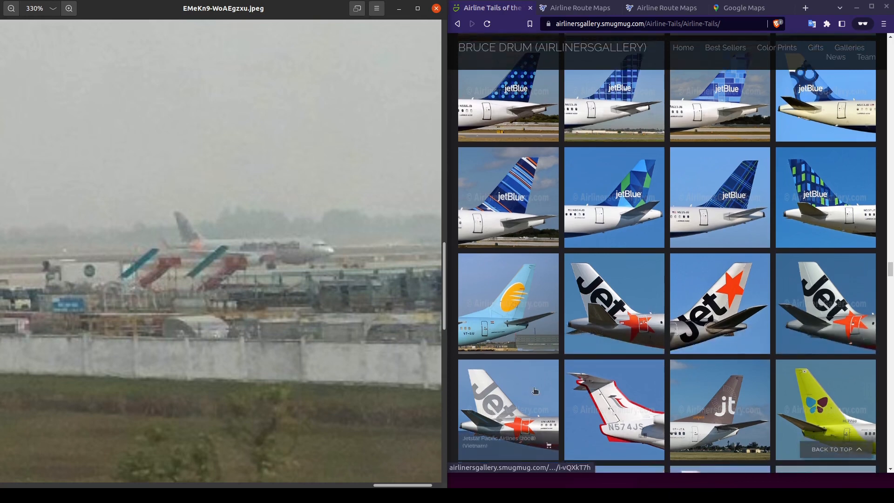
scroll(down, 3)
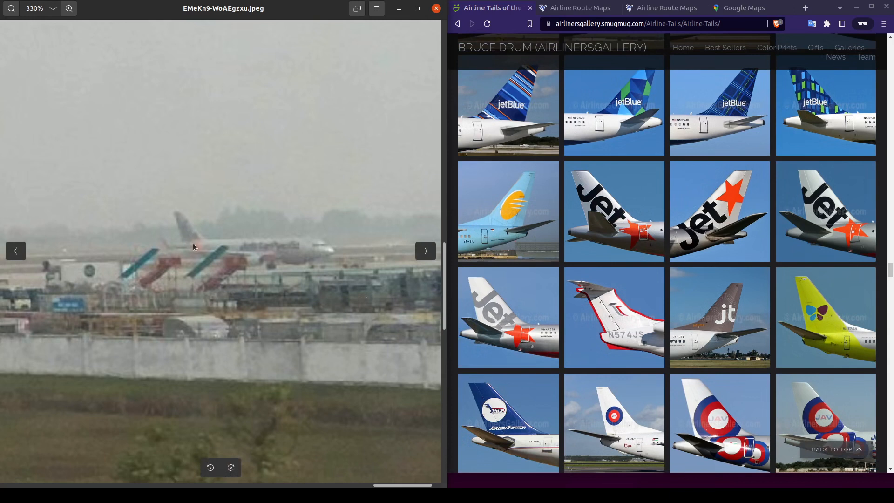
mouse_move(404, 297)
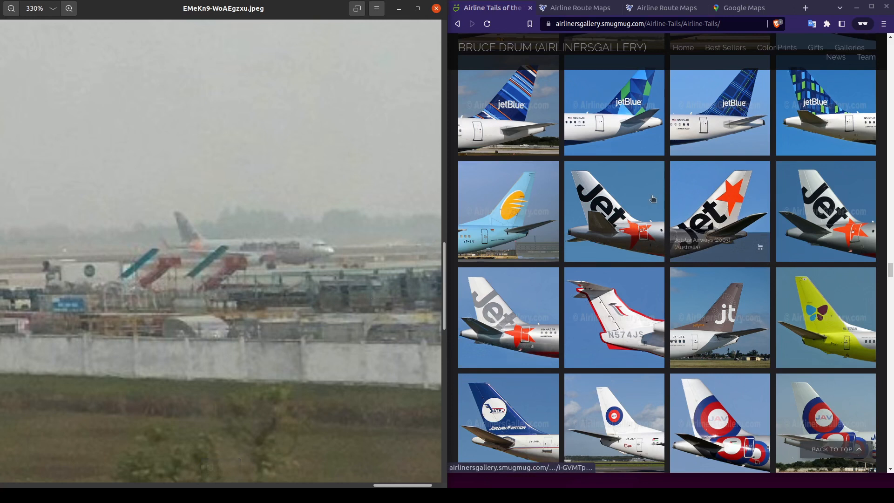
mouse_move(692, 212)
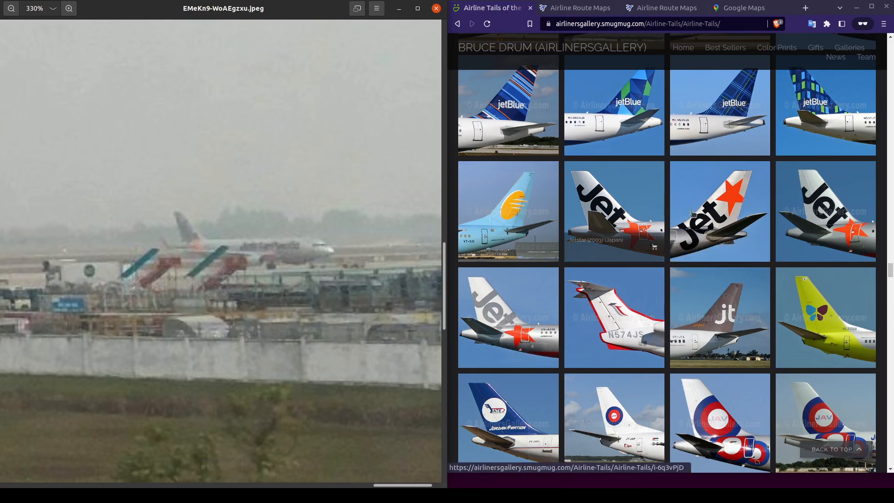
mouse_move(805, 217)
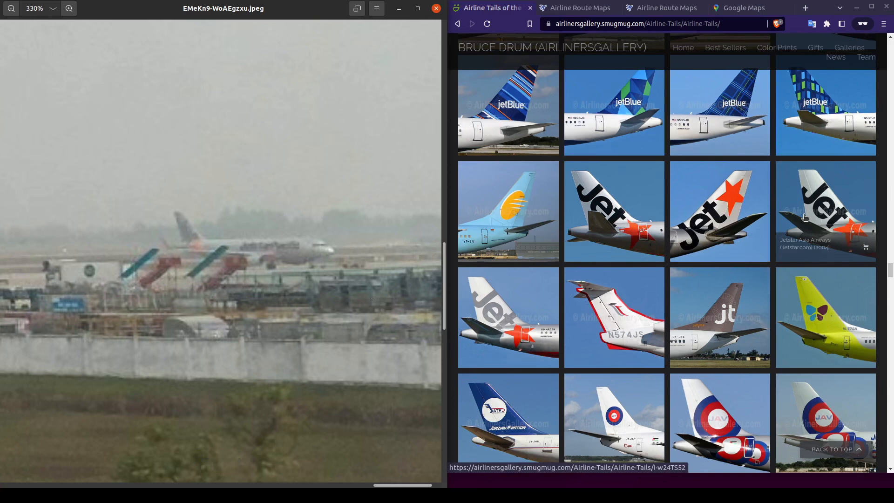
mouse_move(507, 326)
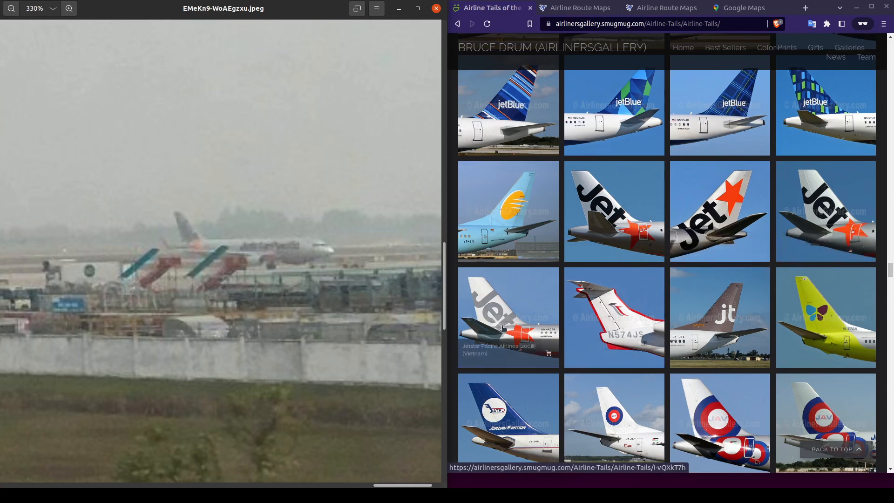
mouse_move(354, 305)
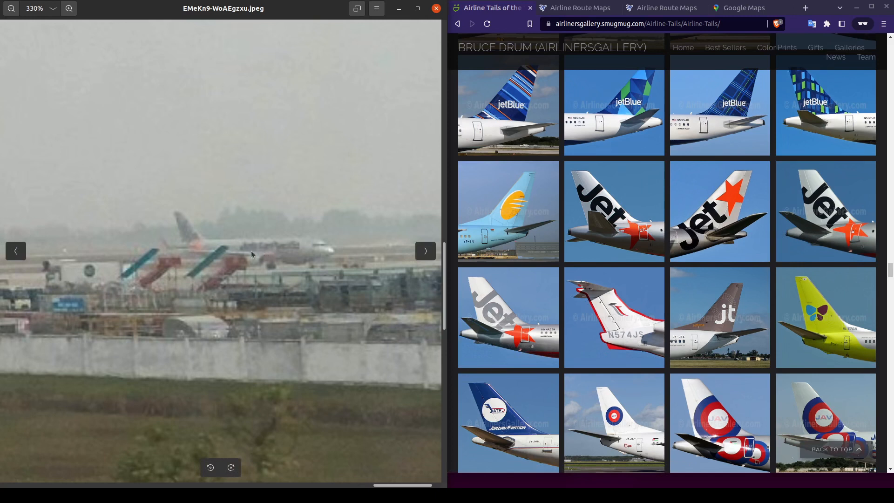
mouse_move(290, 255)
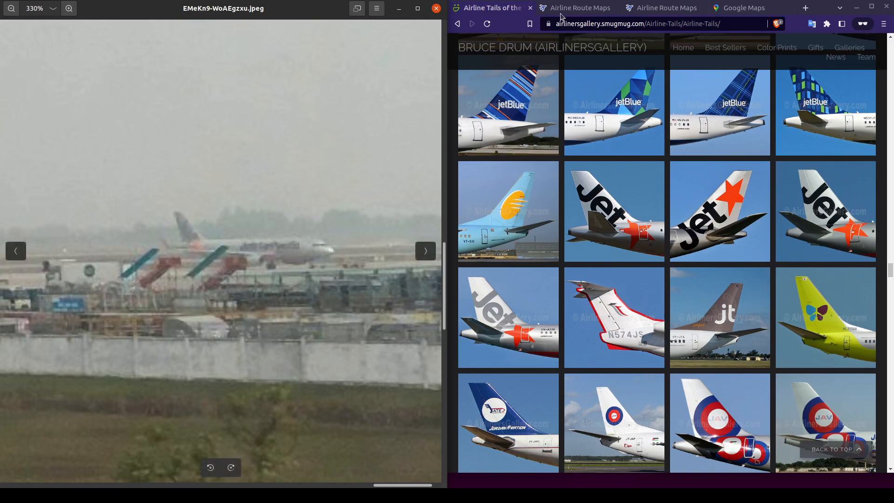
Show the Jetstar Pacific Airlines route map from the J directory.
click(579, 8)
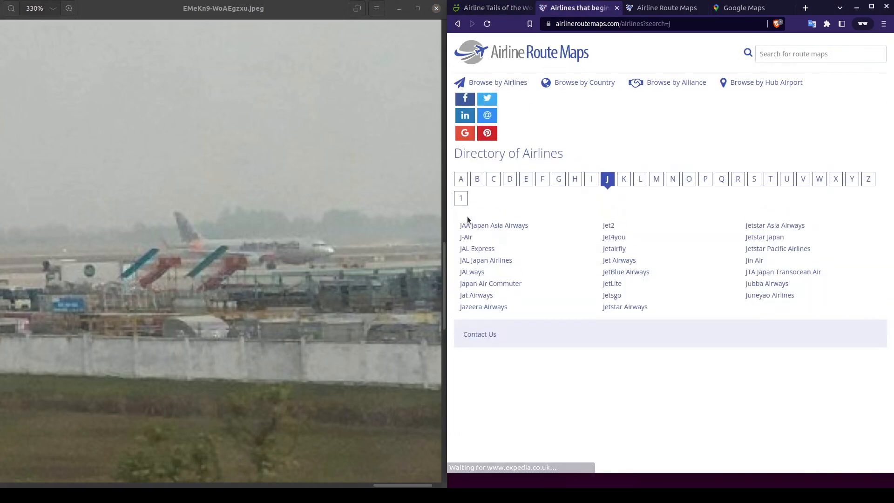
click(777, 248)
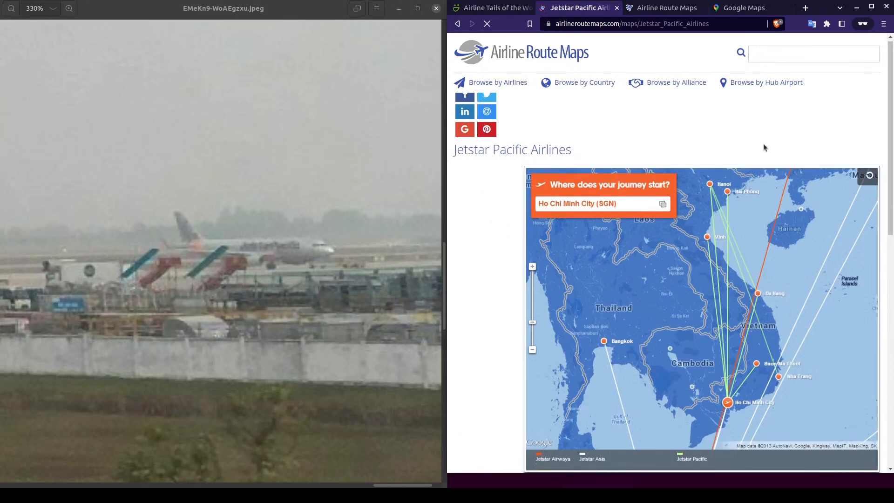
scroll(down, 3)
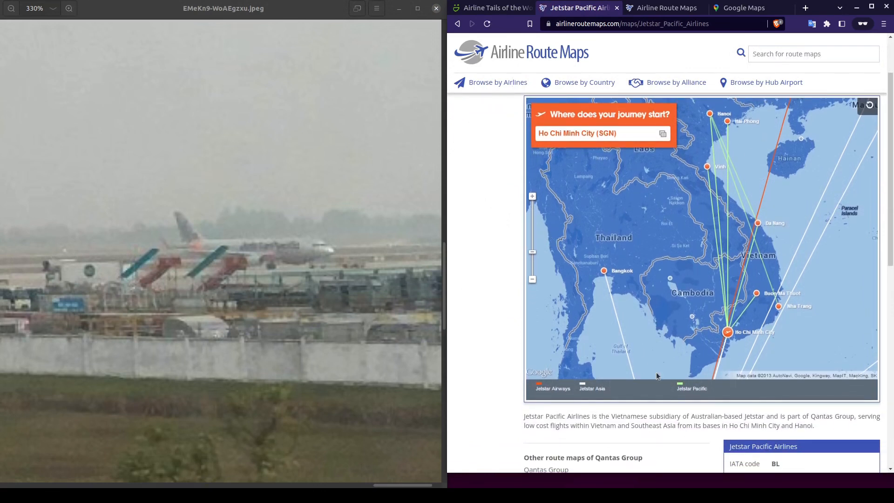
mouse_move(750, 307)
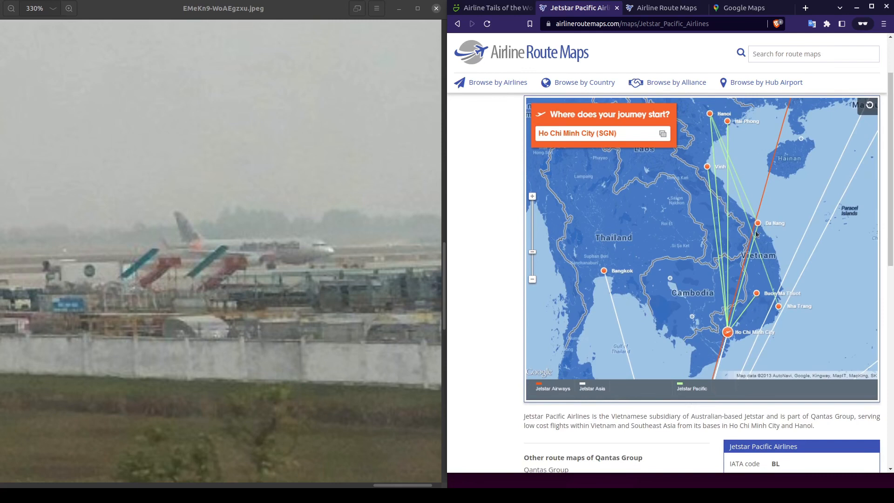
mouse_move(729, 127)
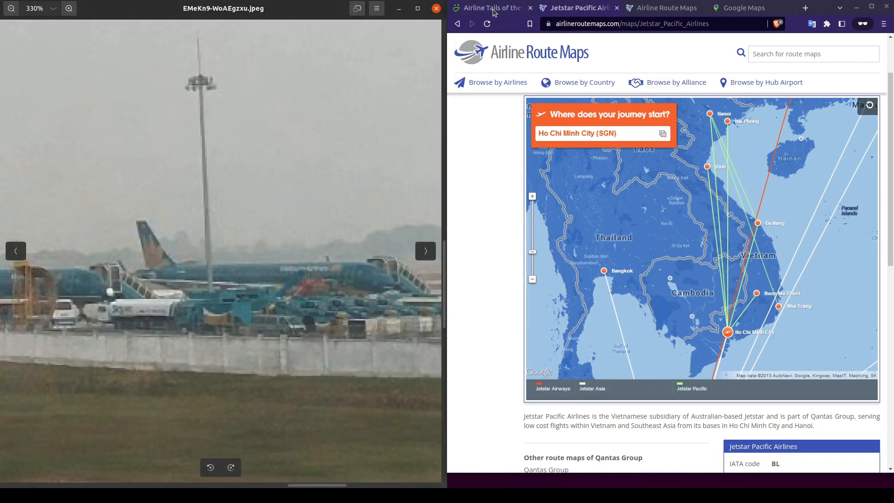
Return to the Airline Tails gallery and scroll to the Vietnamese carrier tails.
click(491, 7)
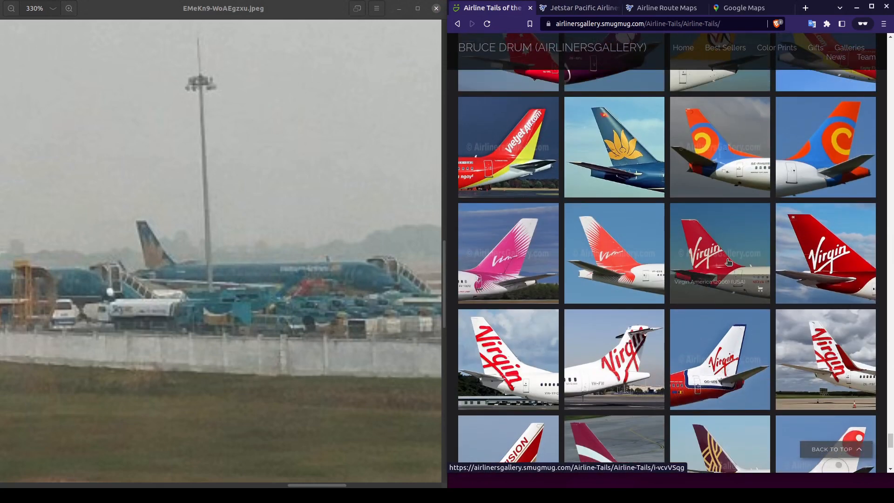
scroll(up, 3)
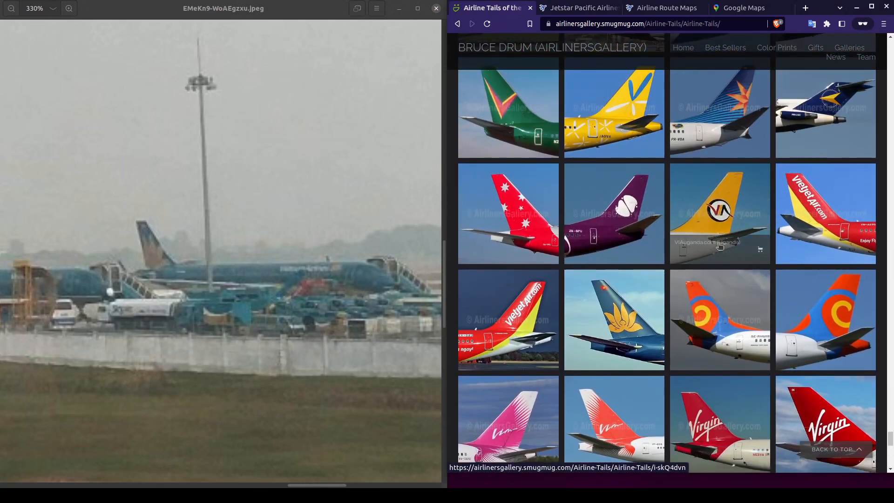
mouse_move(596, 356)
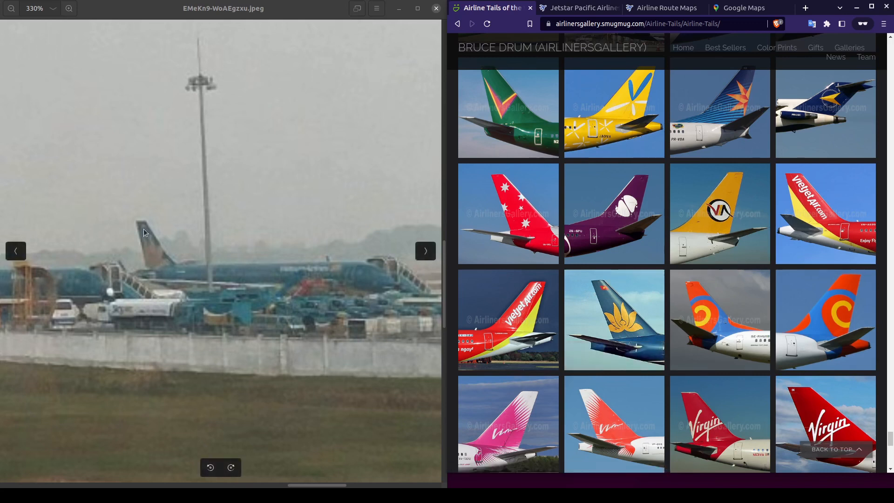
mouse_move(214, 277)
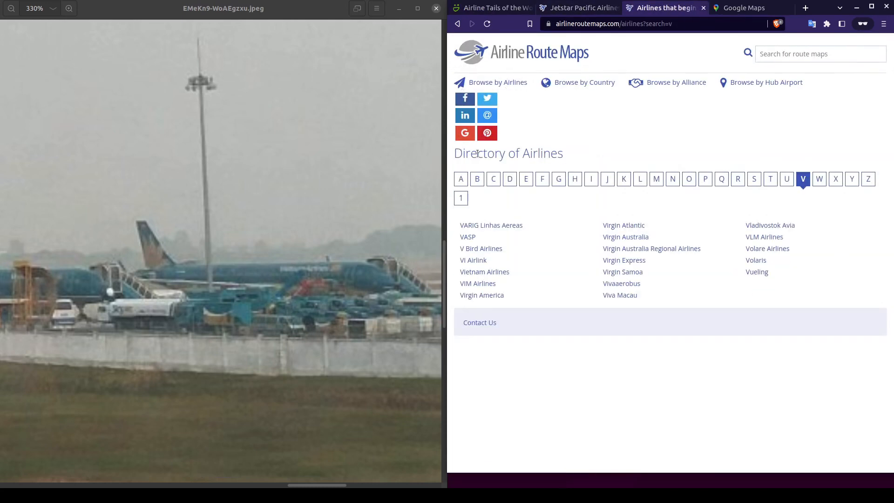
Show the Vietnam Airlines route map and its Australia, Europe and domestic thumbnails.
click(484, 272)
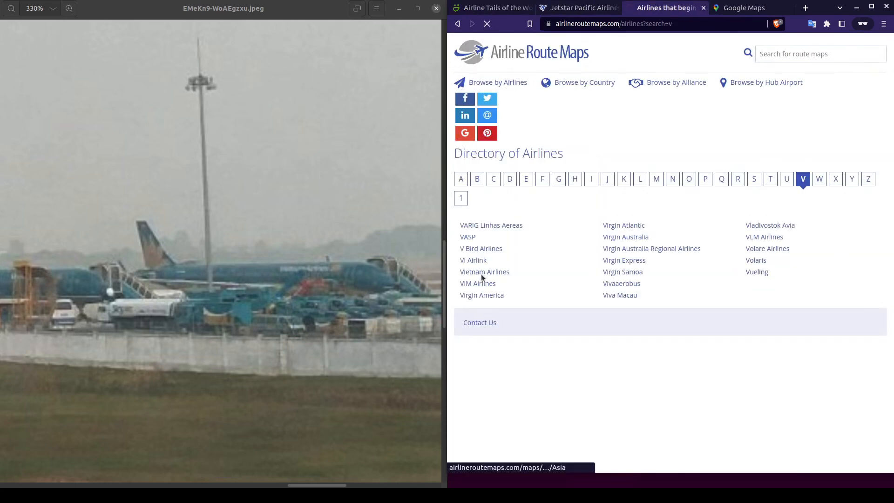
click(484, 271)
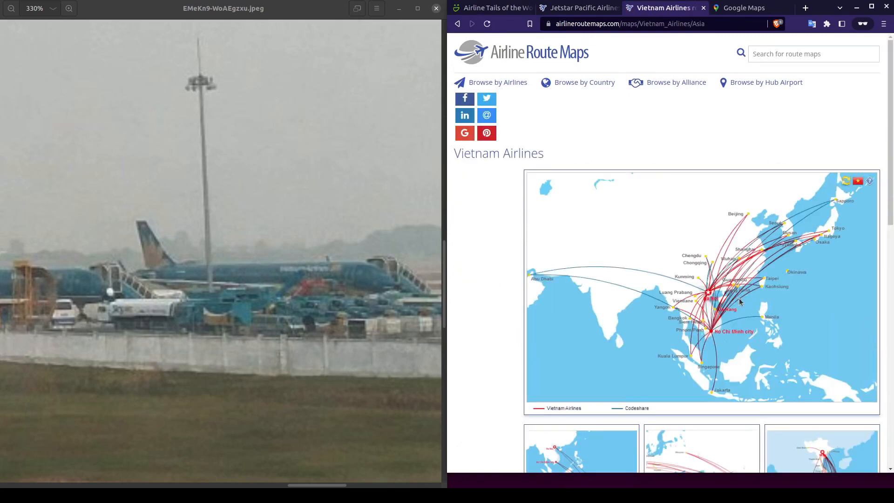
mouse_move(751, 308)
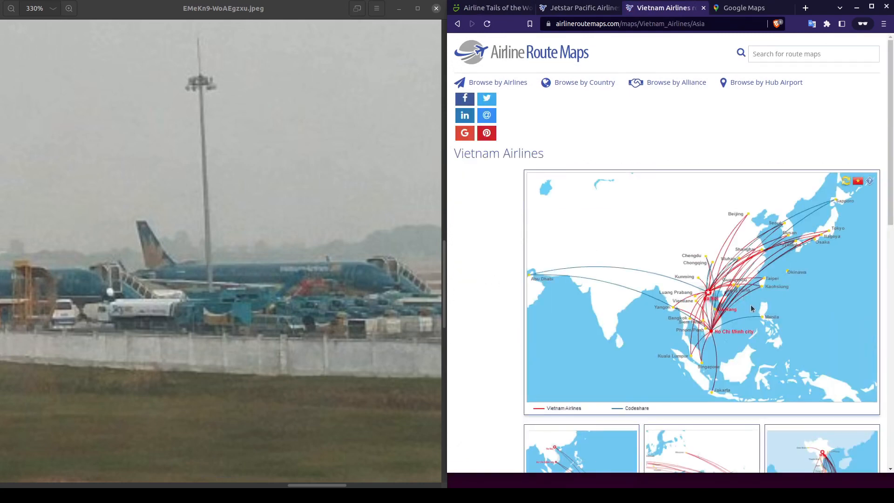
mouse_move(726, 319)
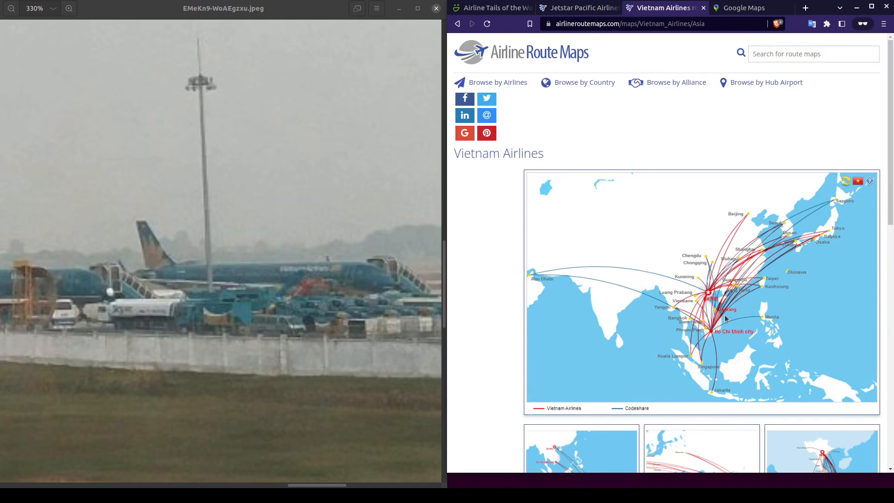
scroll(down, 3)
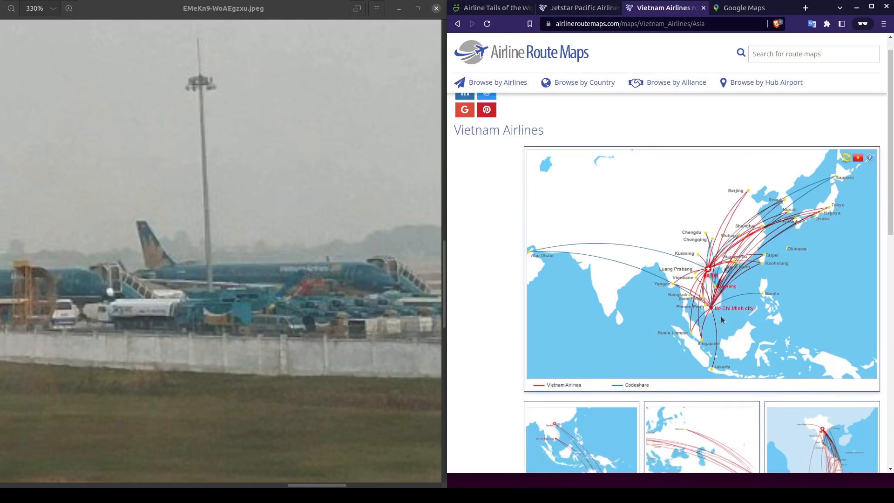
scroll(down, 3)
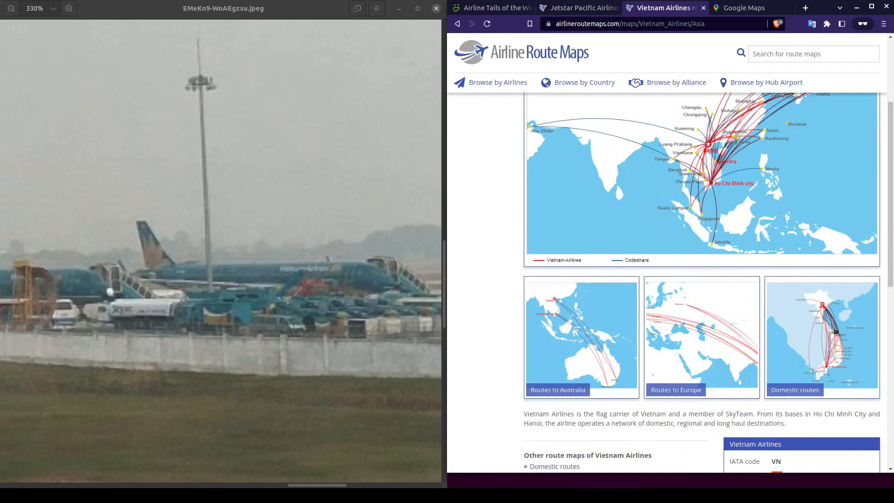
Compare the Vietnam Airlines domestic map with Jetstar Pacific's, then close it for Google Maps.
click(834, 333)
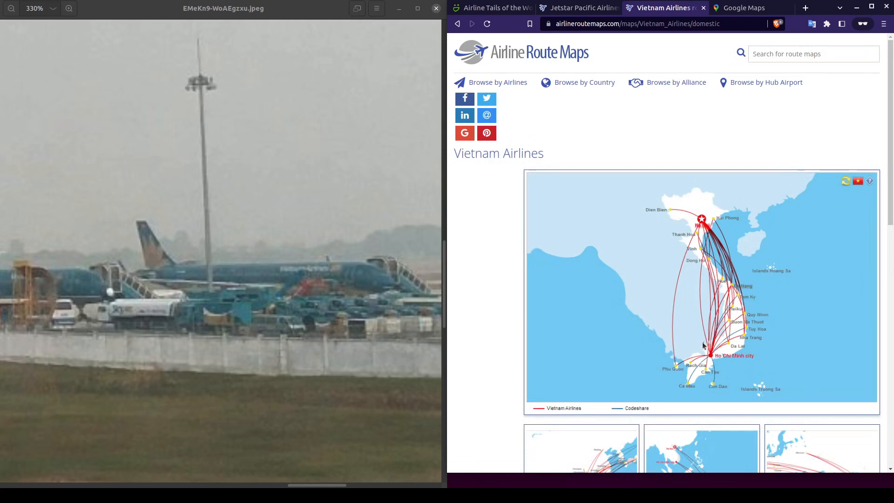
mouse_move(699, 337)
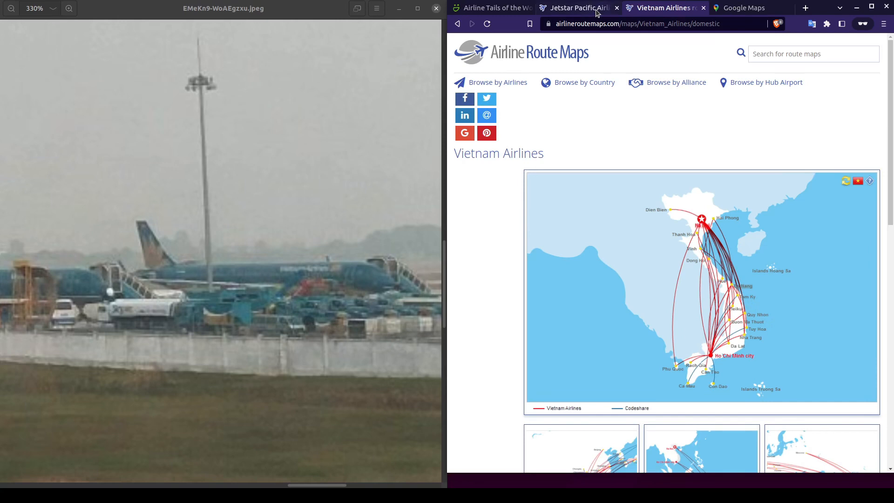
click(577, 7)
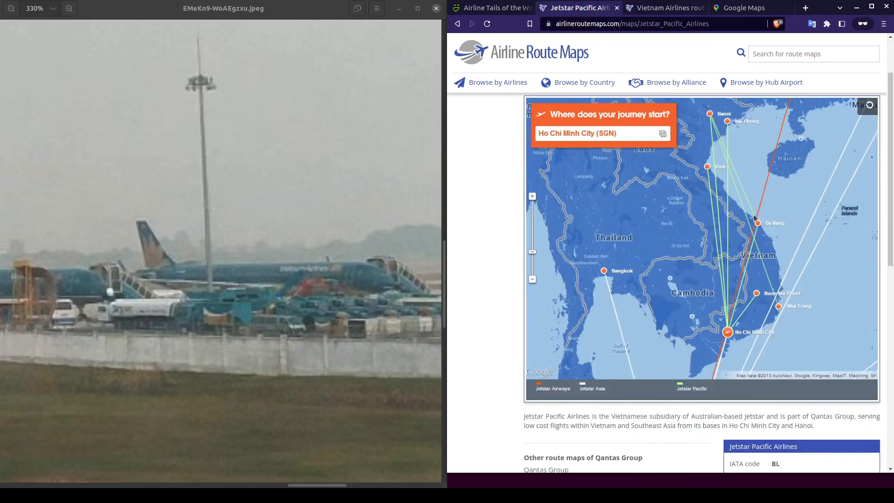
click(666, 8)
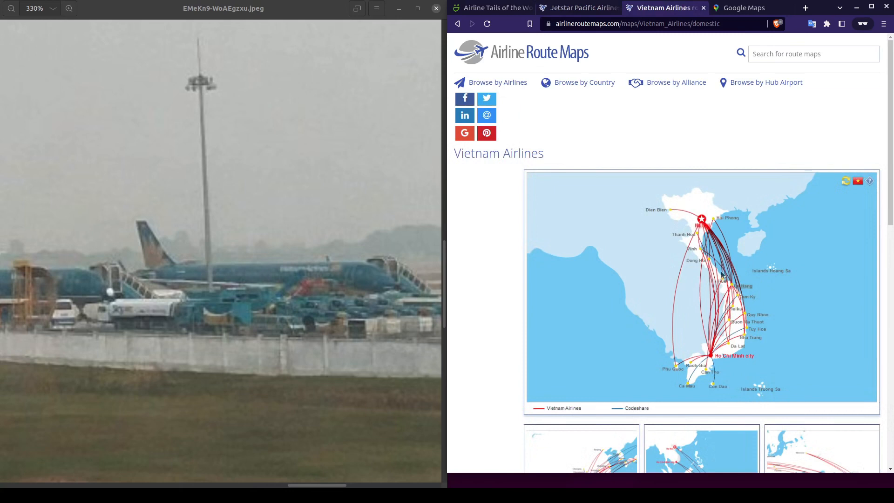
mouse_move(722, 375)
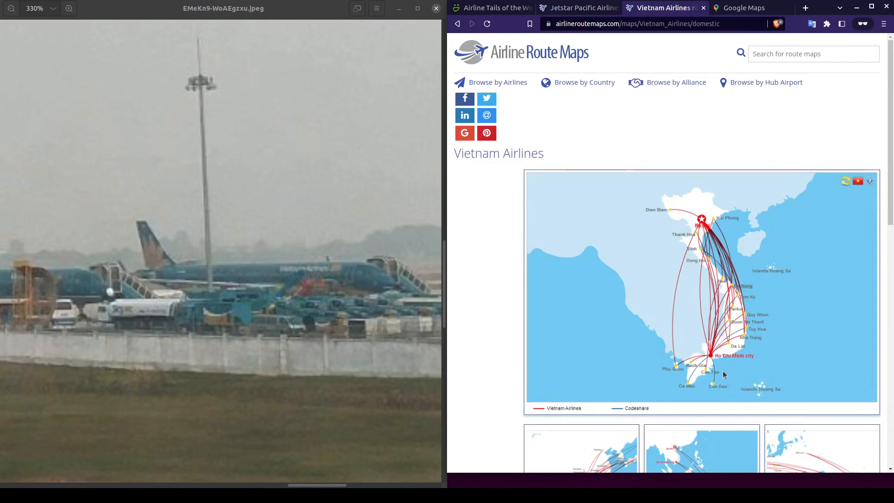
click(581, 7)
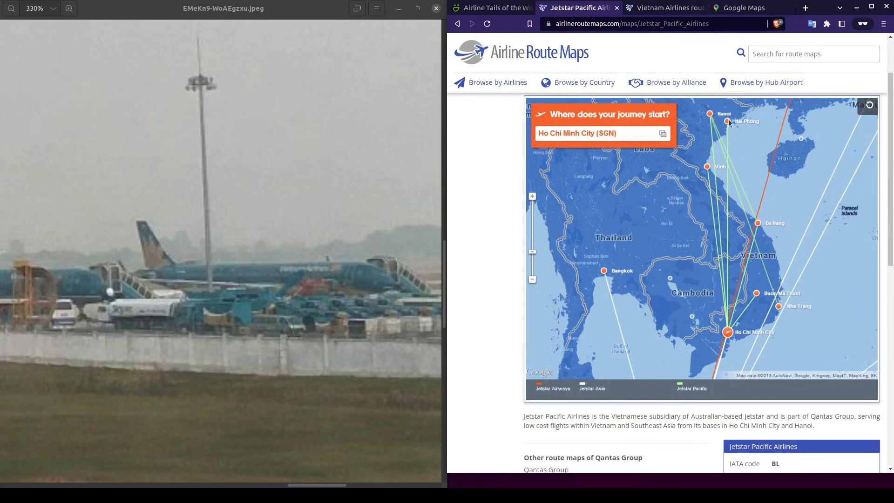
click(669, 8)
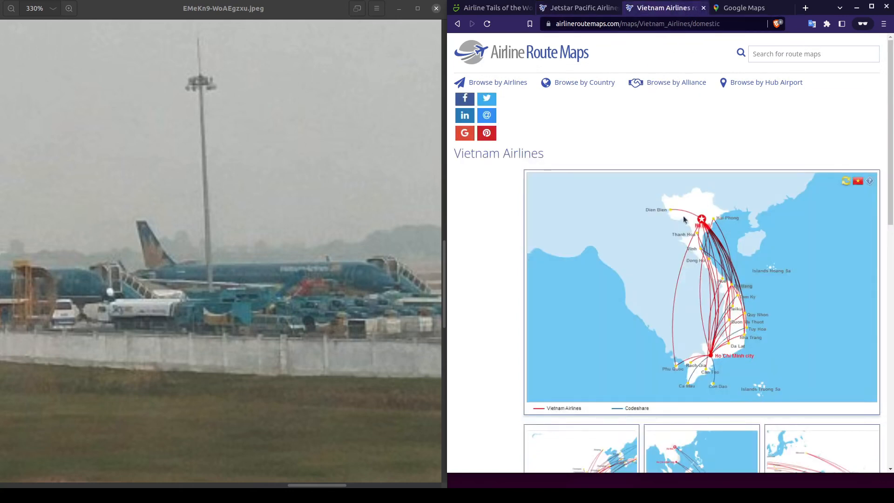
click(582, 7)
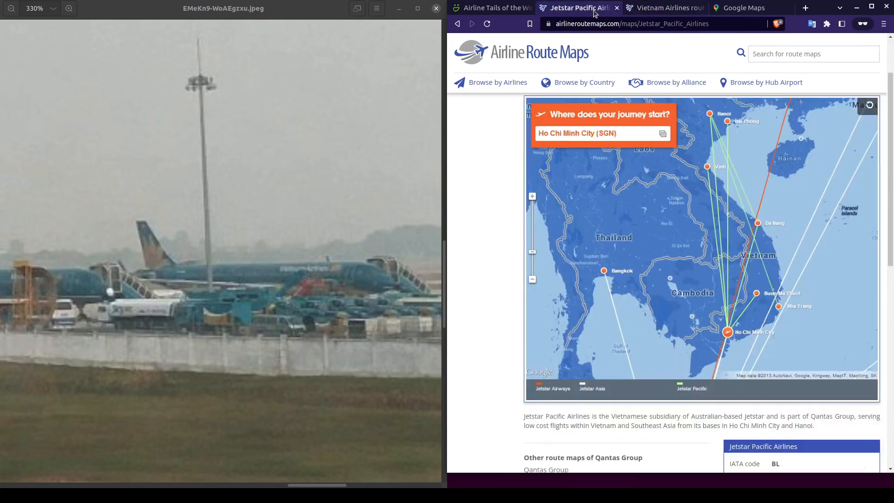
mouse_move(763, 231)
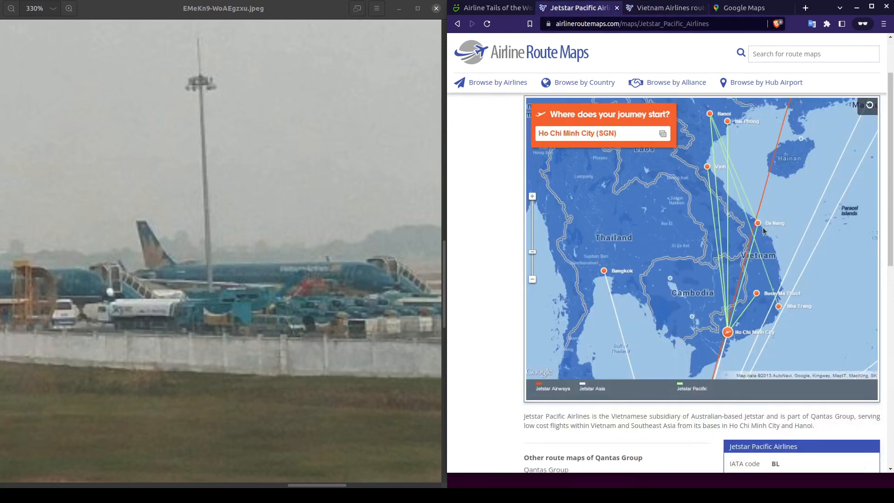
mouse_move(728, 333)
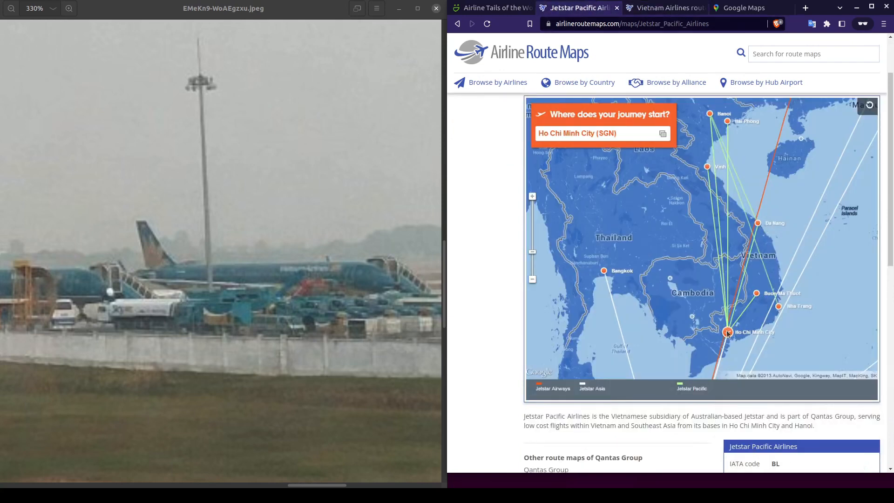
click(667, 7)
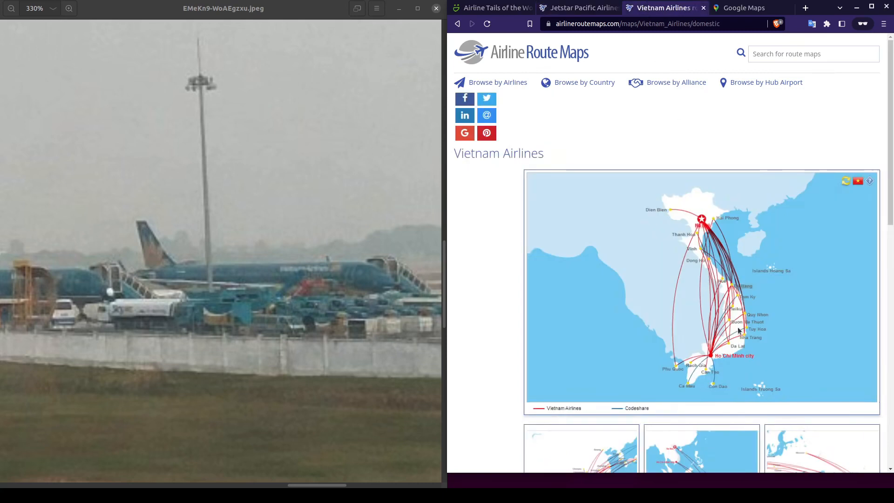
mouse_move(719, 370)
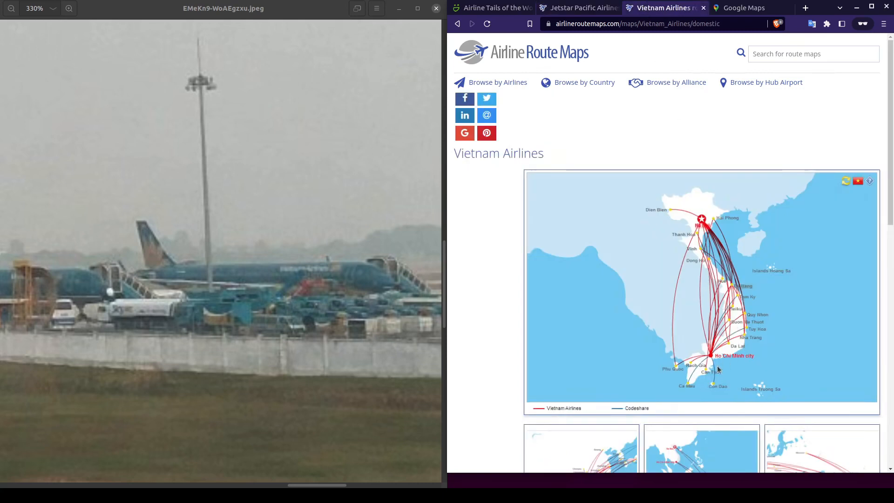
mouse_move(653, 66)
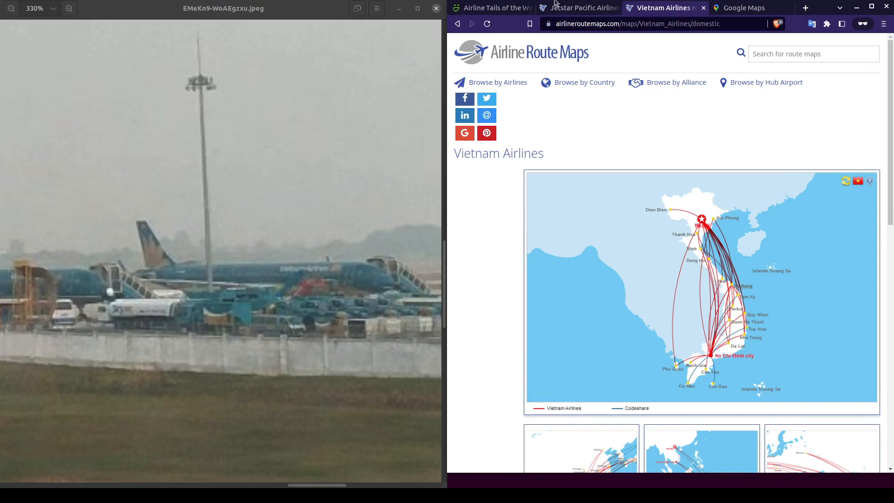
click(656, 8)
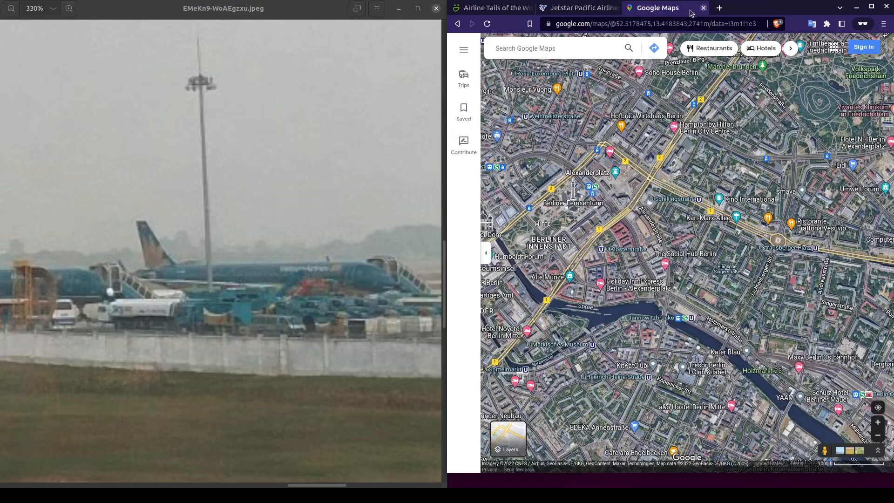
Search Google Maps for 'tan son nh' and choose Tan Son Nhat International Airport.
click(583, 8)
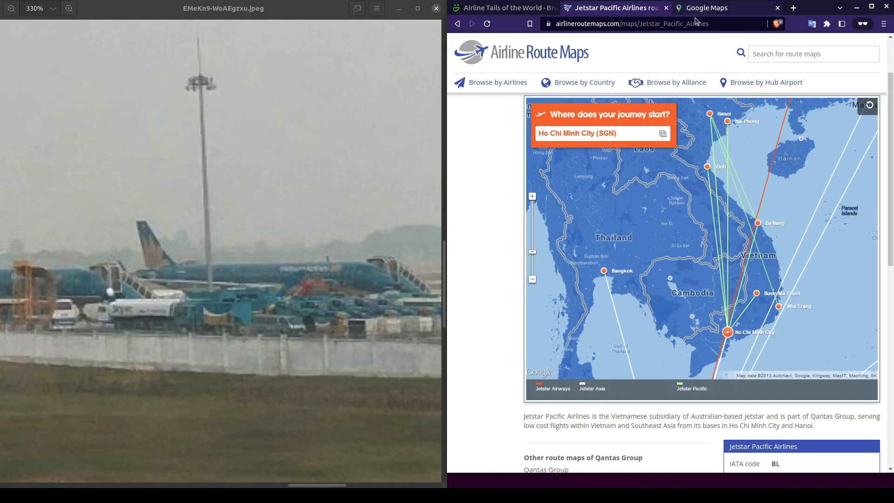
click(706, 8)
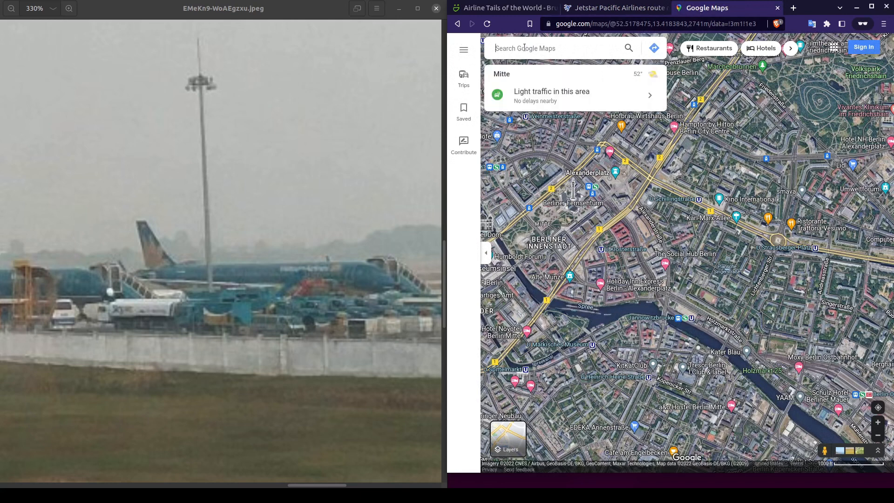
text(tan son nh)
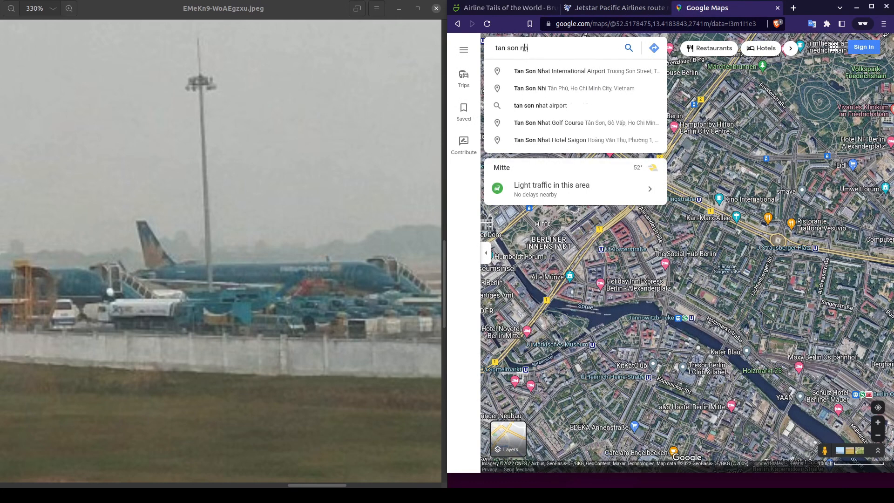
click(558, 71)
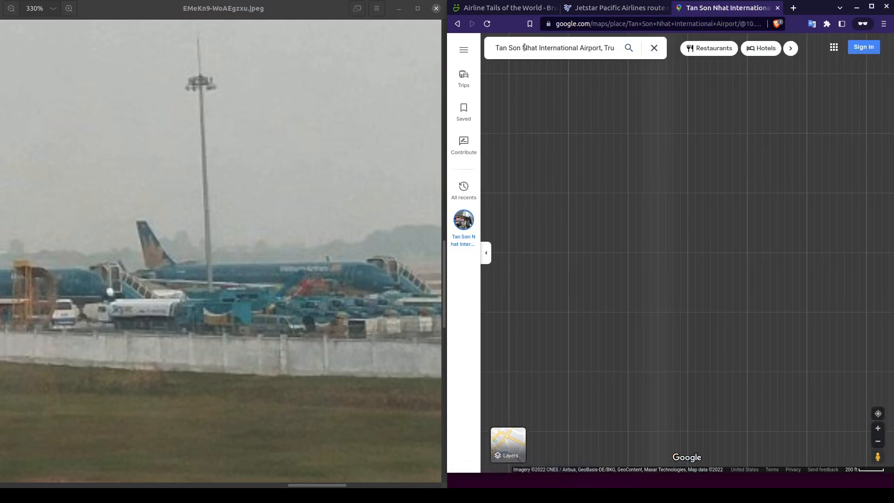
click(653, 48)
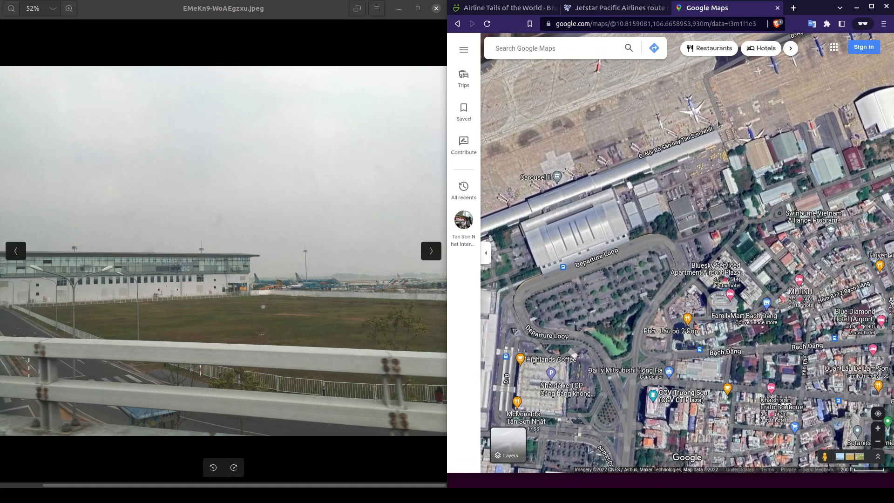
mouse_move(684, 186)
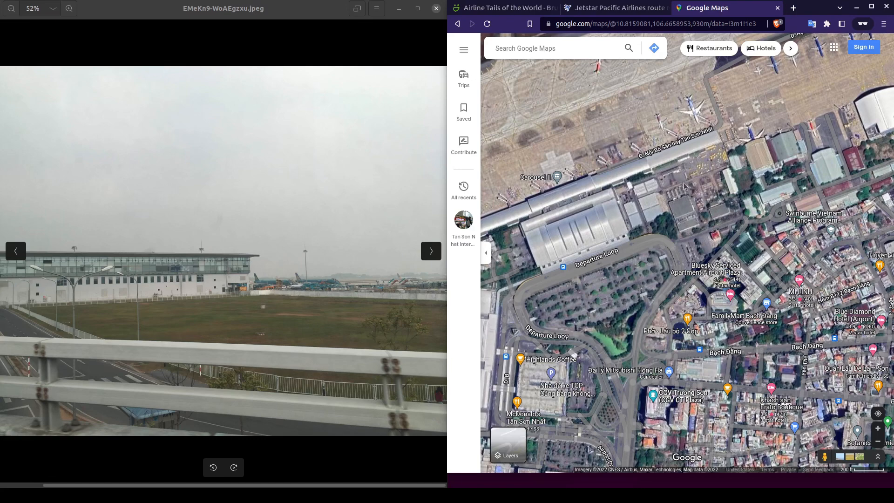
mouse_move(686, 177)
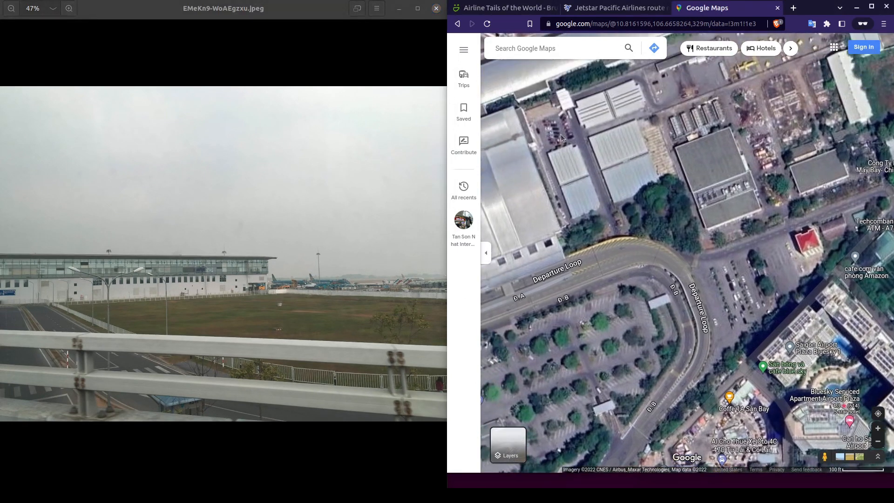
mouse_move(579, 244)
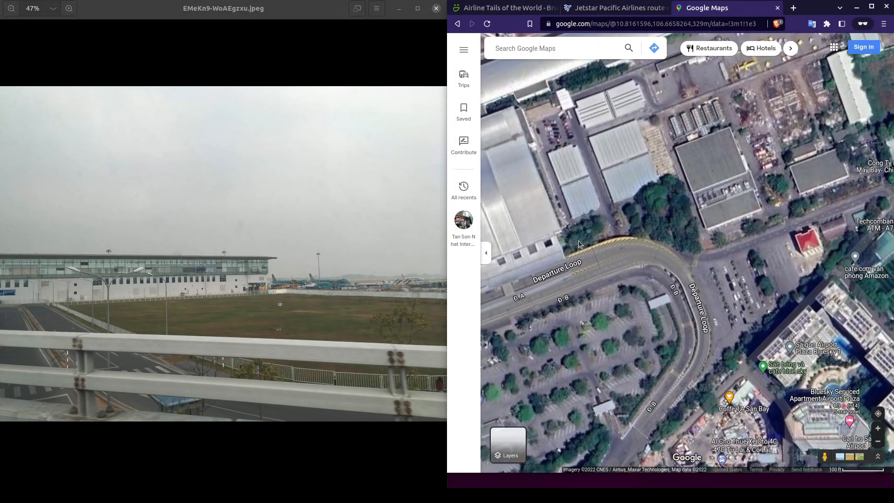
mouse_move(715, 317)
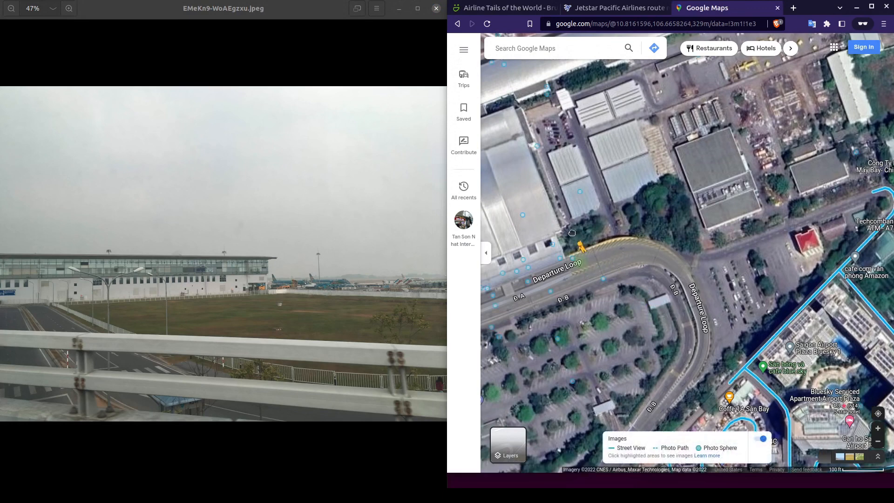
View Street View from the Departure Loop overpass at Tan Son Nhat, then leave it.
click(582, 249)
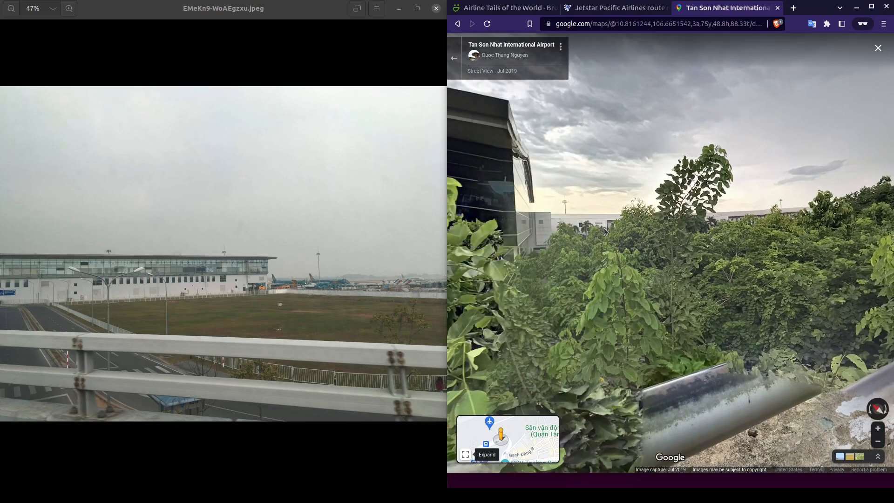
mouse_move(777, 222)
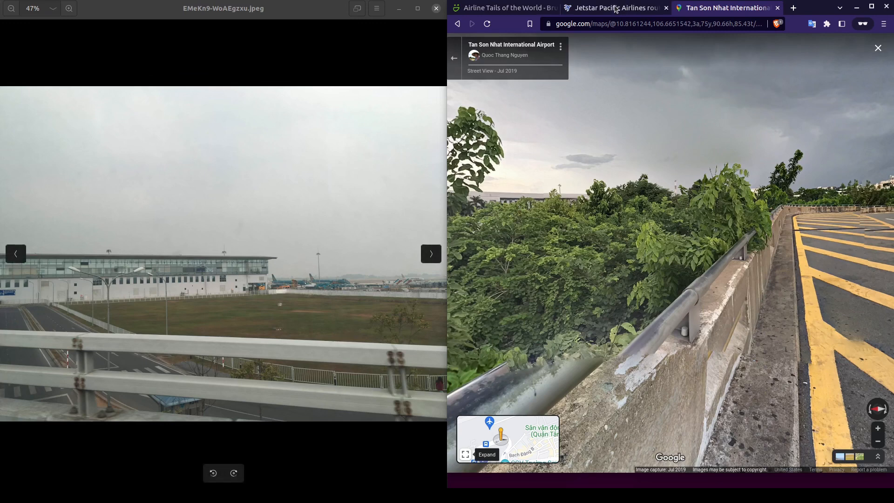
click(618, 7)
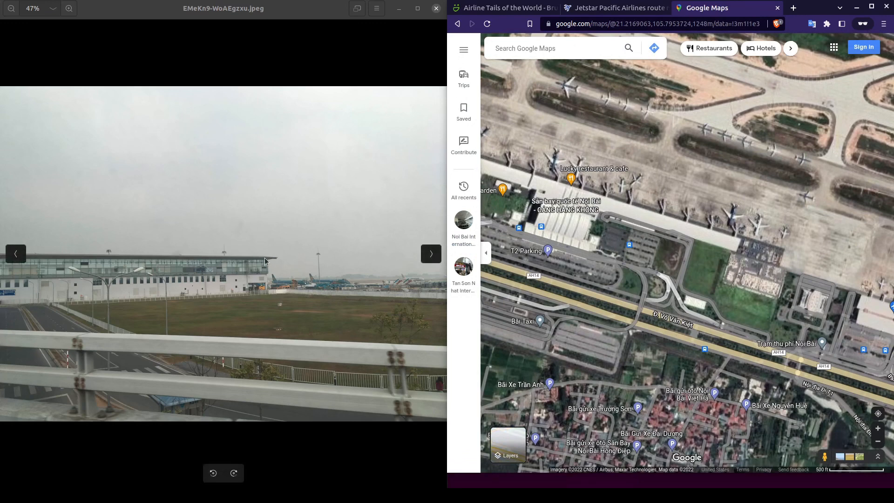
mouse_move(717, 250)
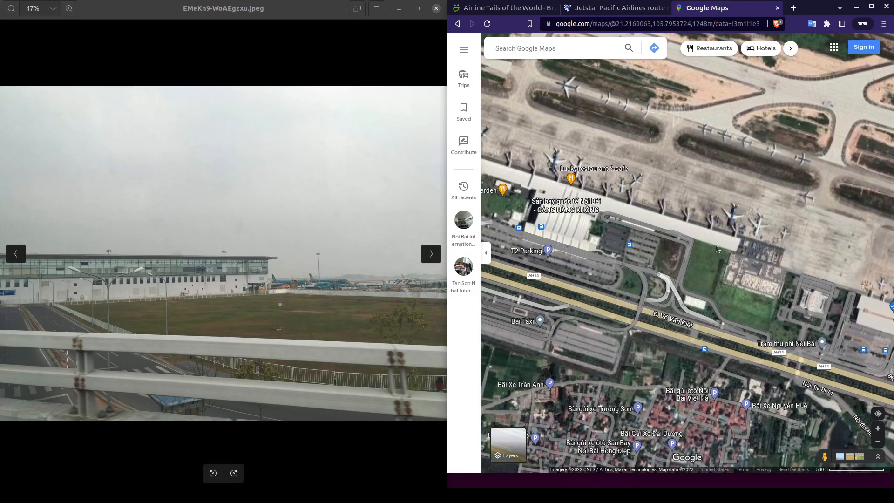
mouse_move(703, 283)
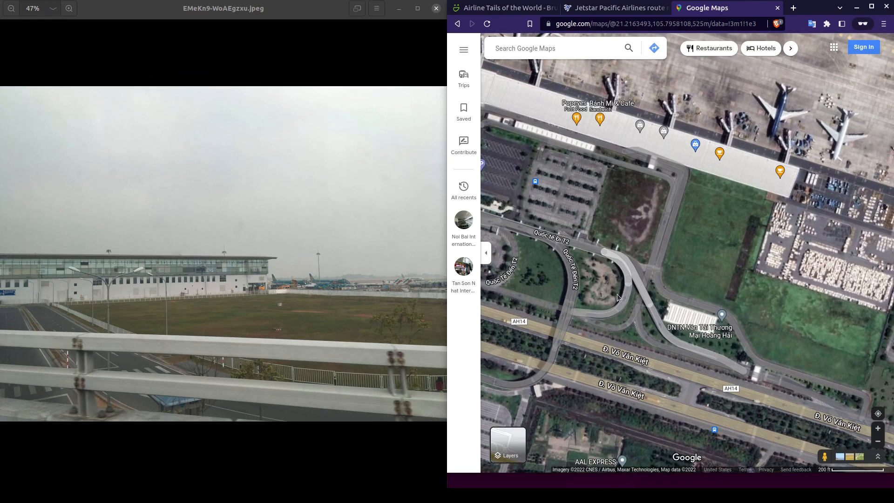
mouse_move(774, 398)
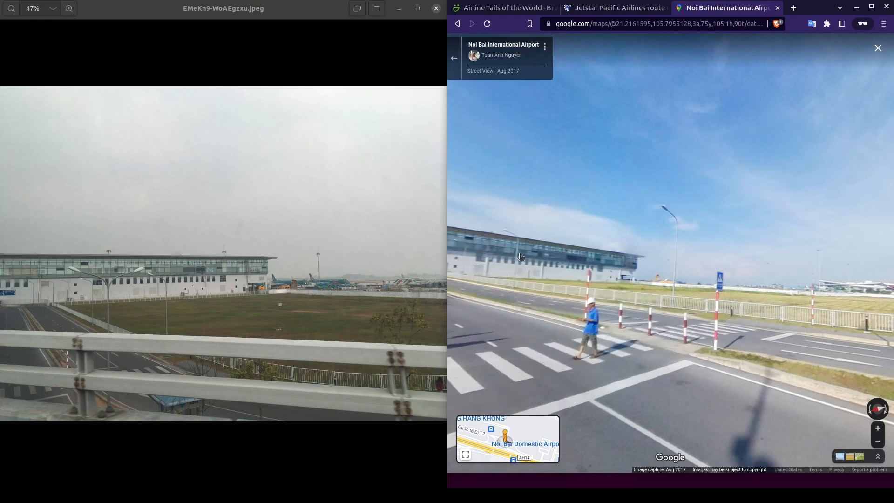
mouse_move(617, 283)
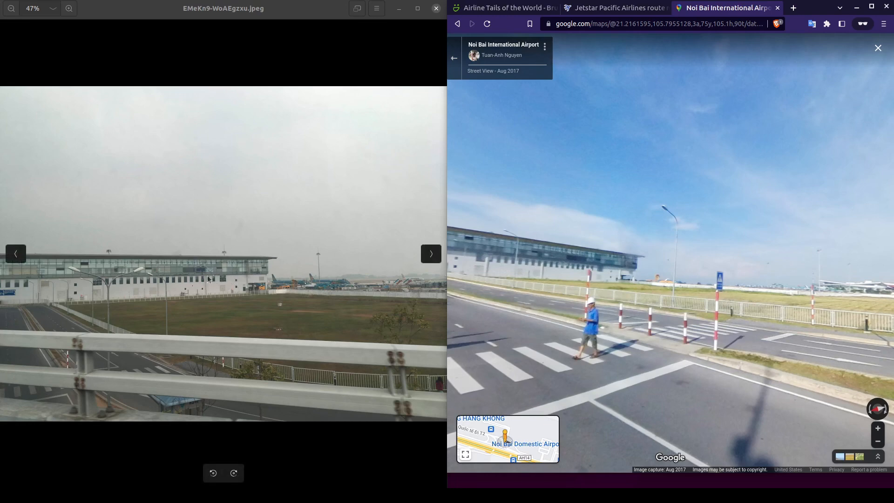
Turn the Noi Bai Street View panorama toward the elevated overpass ramps.
drag(684, 285, 558, 325)
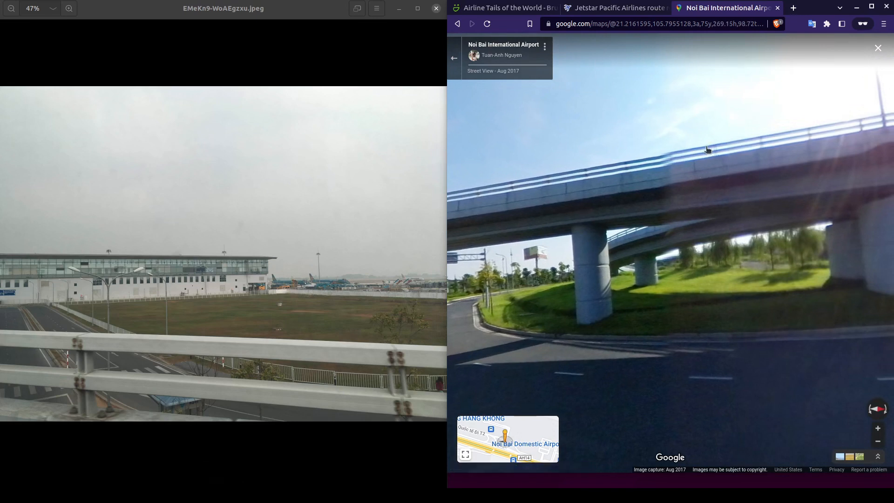
mouse_move(128, 362)
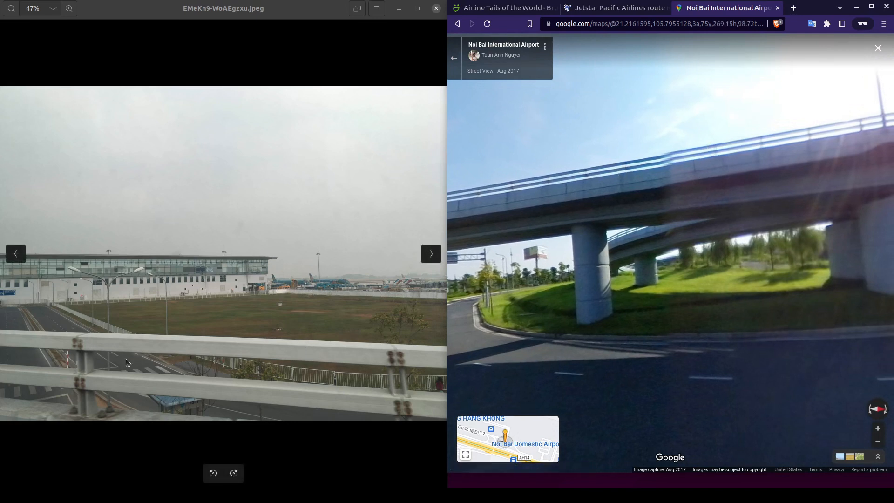